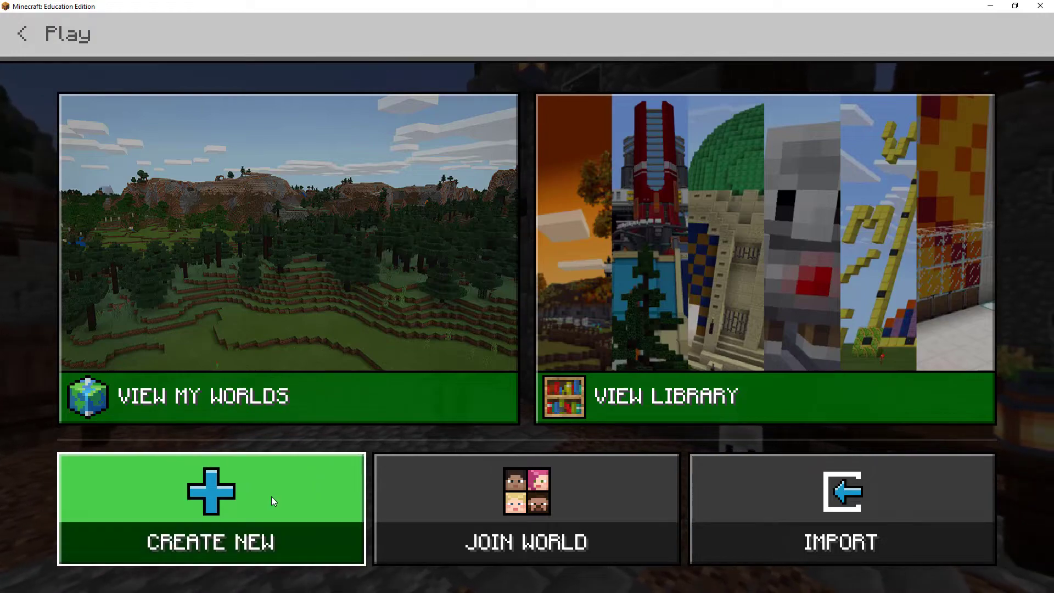
Create a new world from the Blocks of Grass template.
left_click(211, 492)
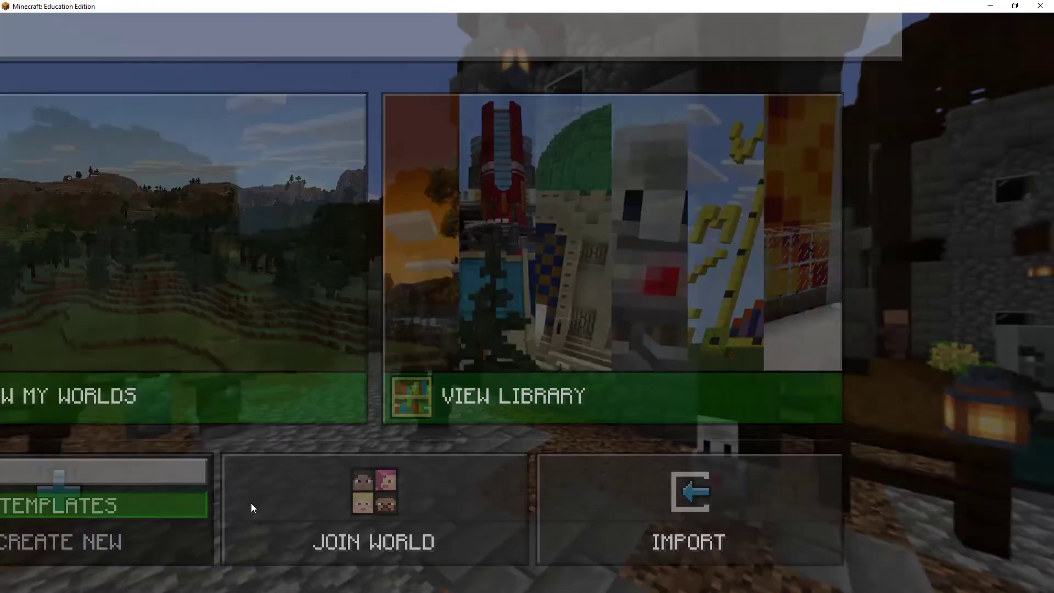
left_click(59, 505)
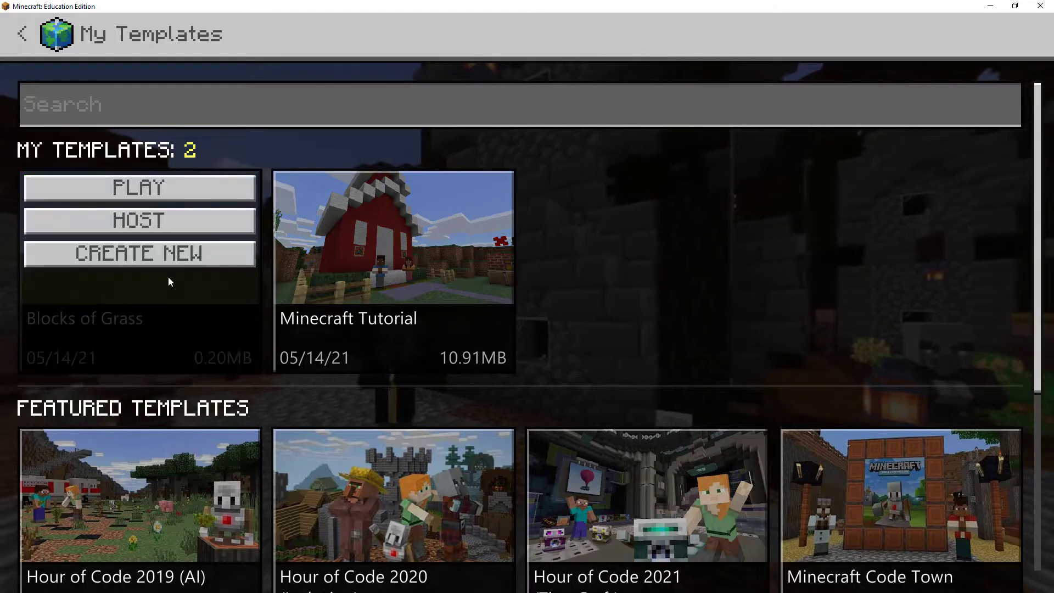
left_click(139, 187)
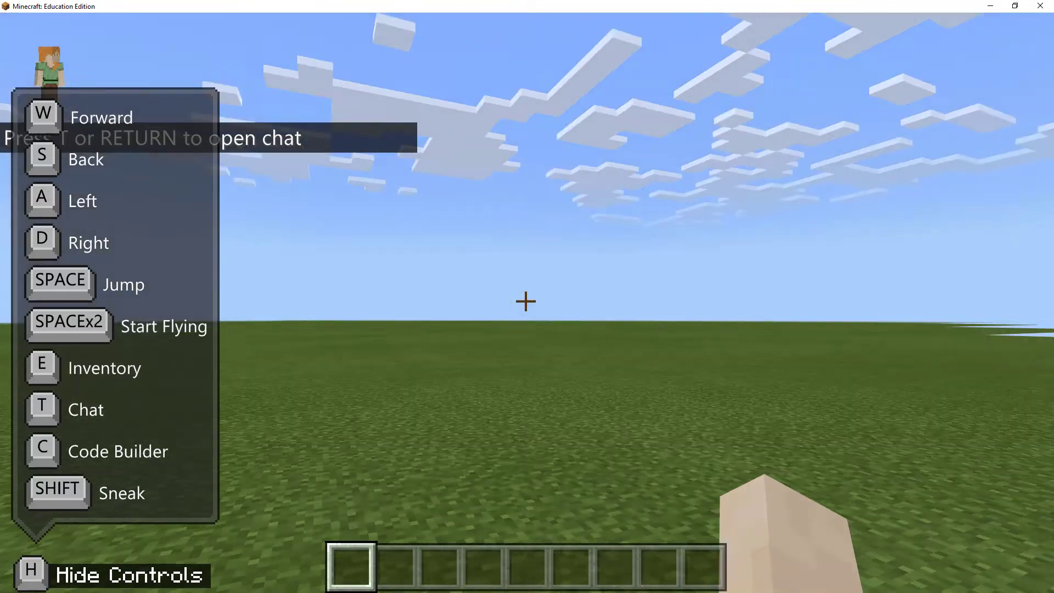
Build the diamond-block pyramid on a wooden base, pausing and resuming, then bring up the creative inventory.
key("e")
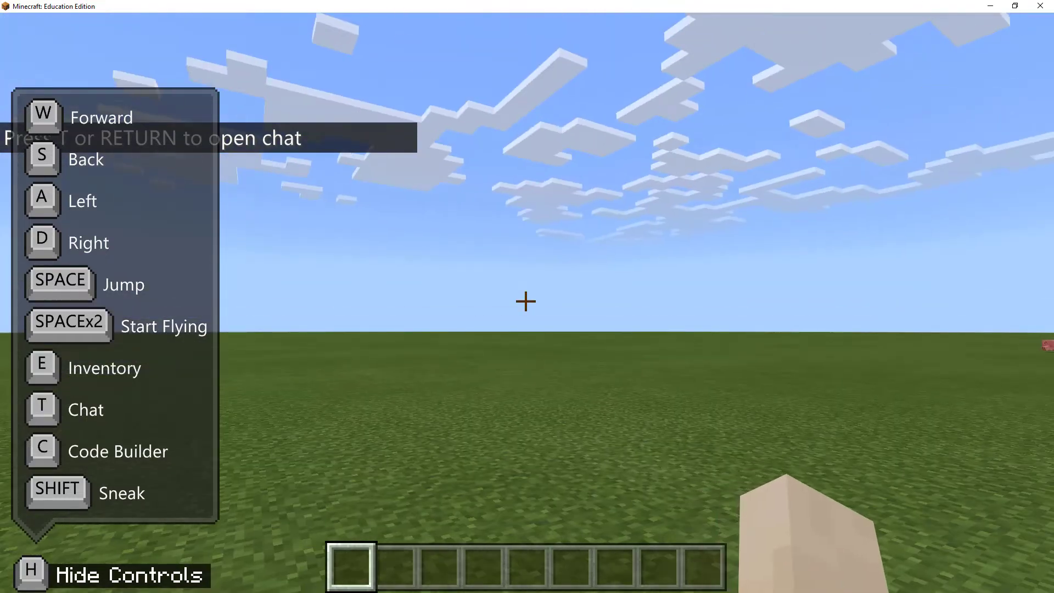
key("Escape")
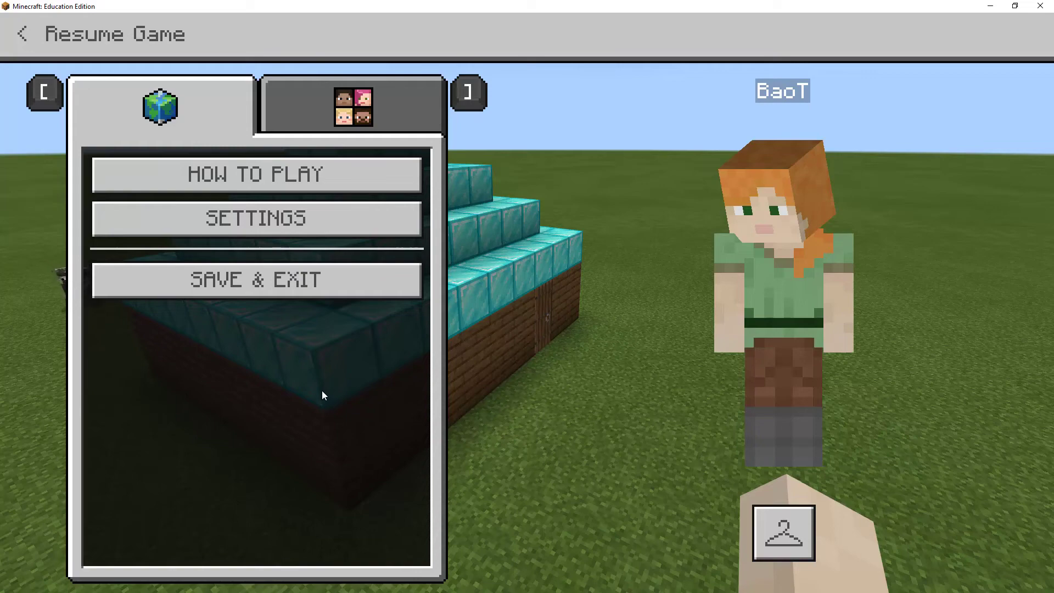
left_click(21, 34)
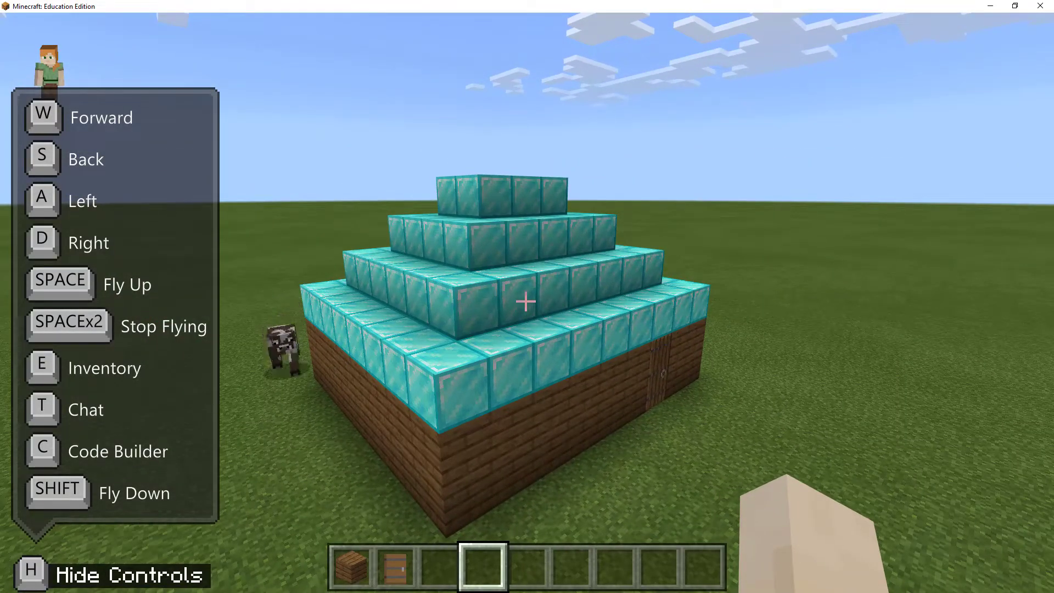
key("e")
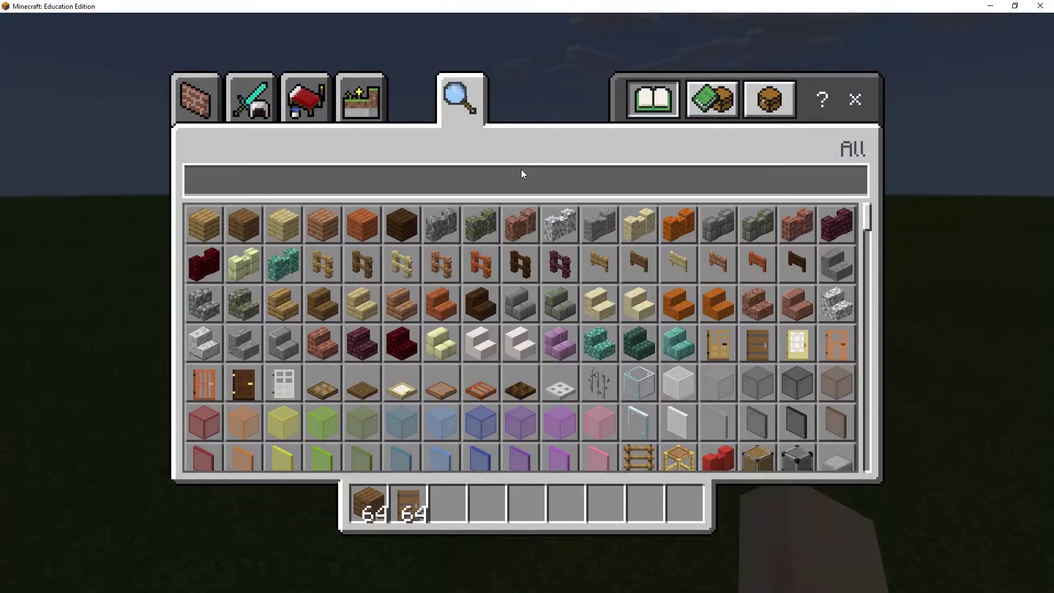
Search the inventory for 'structure' and take a Structure Block into the hotbar.
type("structure")
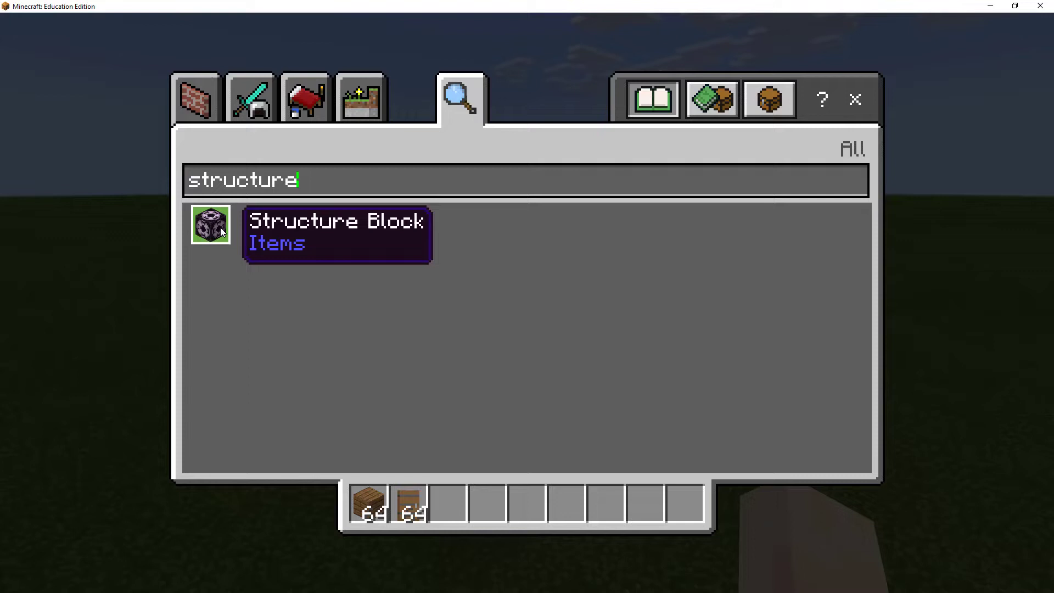
left_click(210, 224)
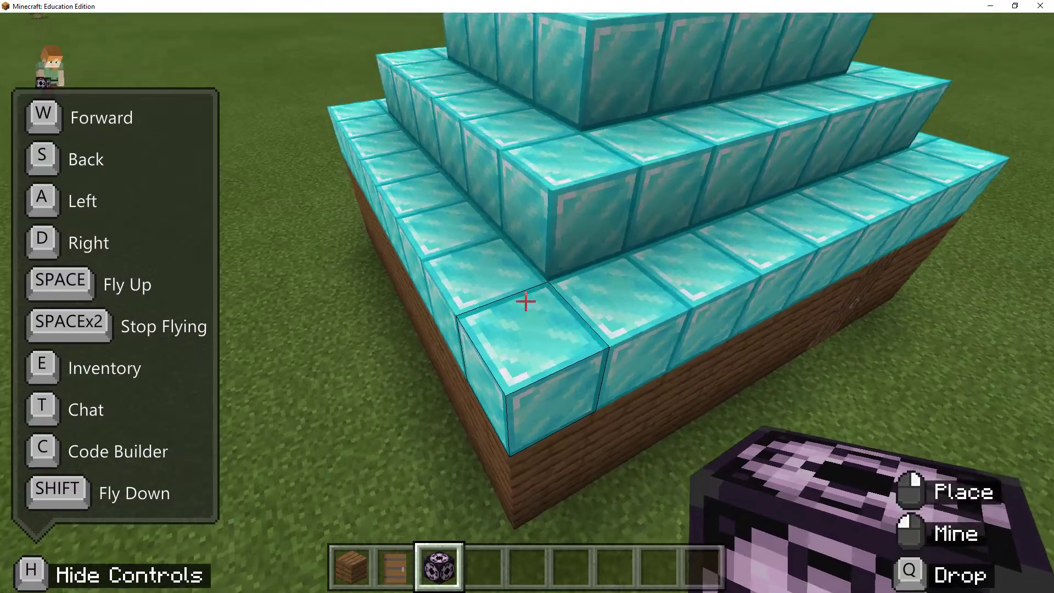
Place the Structure Block on the pyramid's corner.
left_click(526, 301)
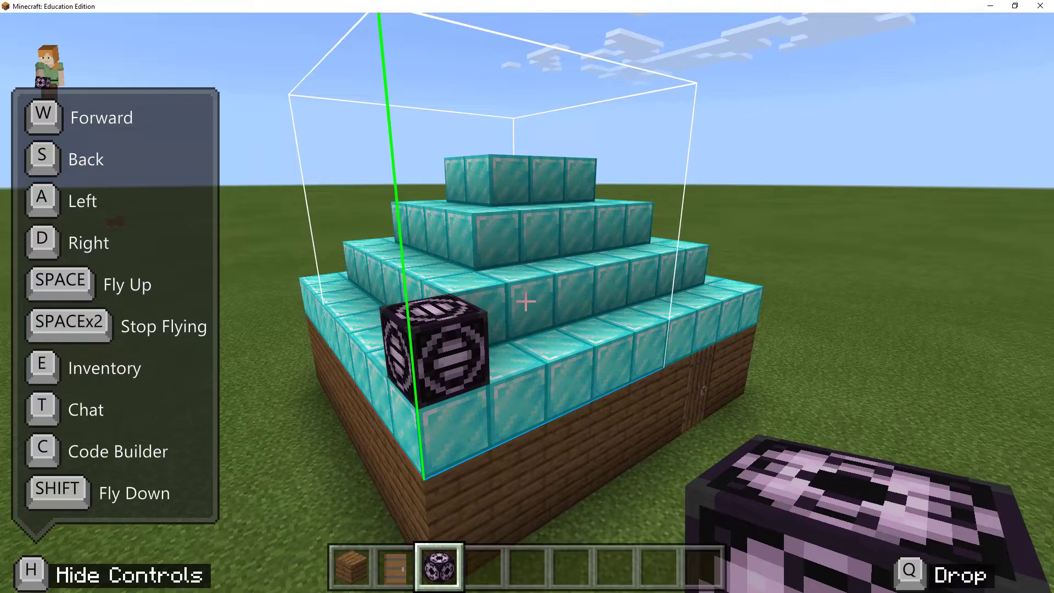
mouse_move(525, 296)
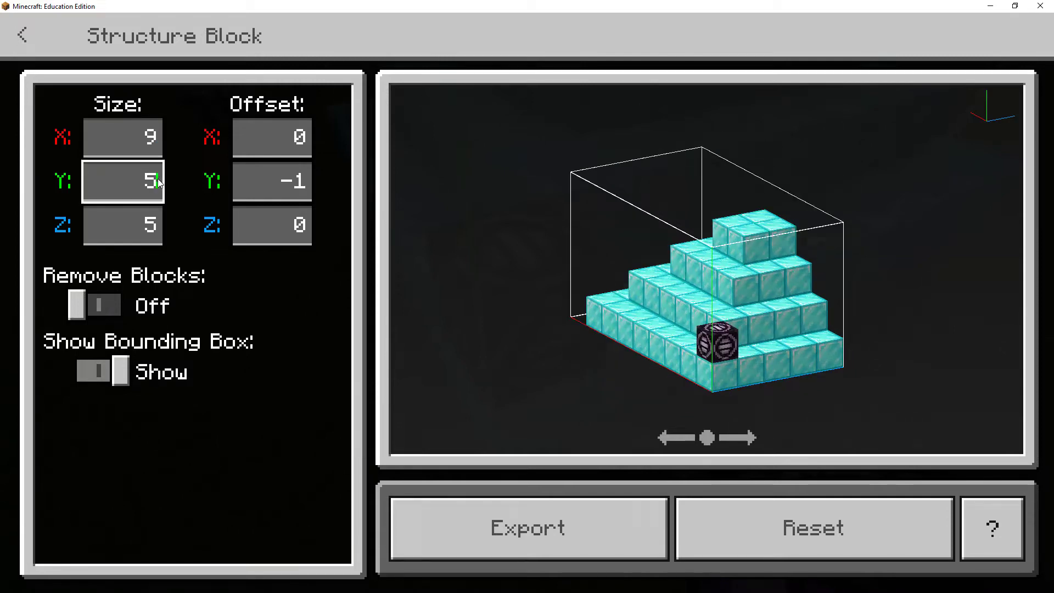
Set the Structure Block bounding box to size 8×9×9 with Y offset -3, checking it in the rotated preview.
type("9")
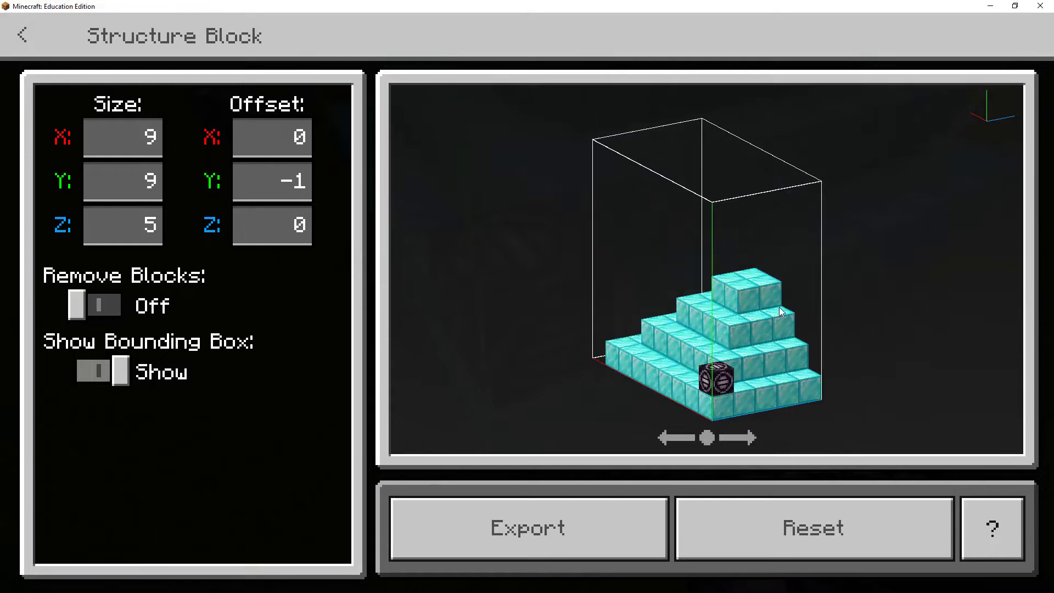
left_click(122, 224)
type("9")
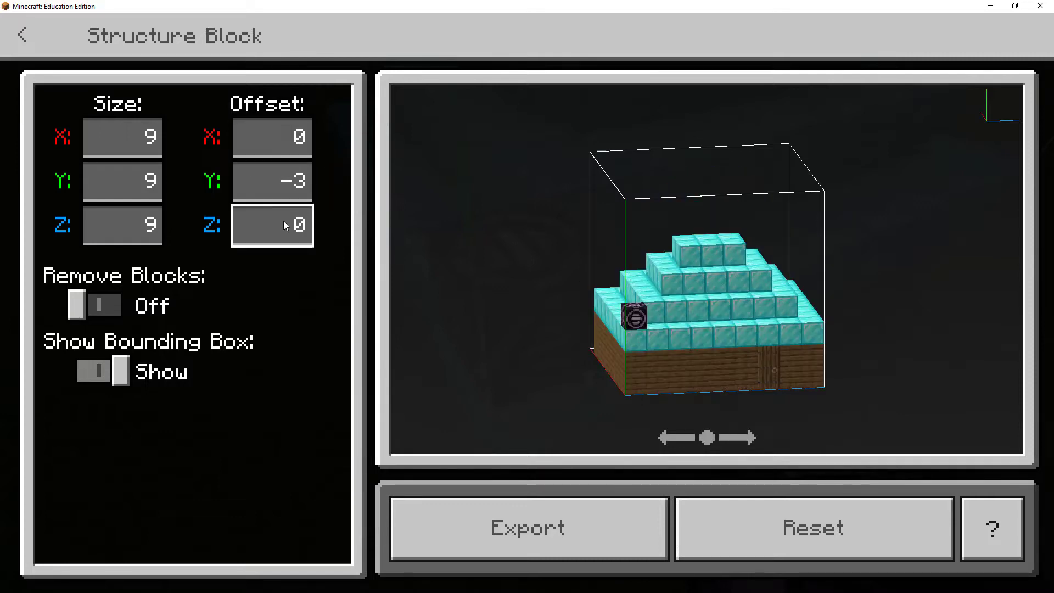
left_click_drag(639, 289, 716, 358)
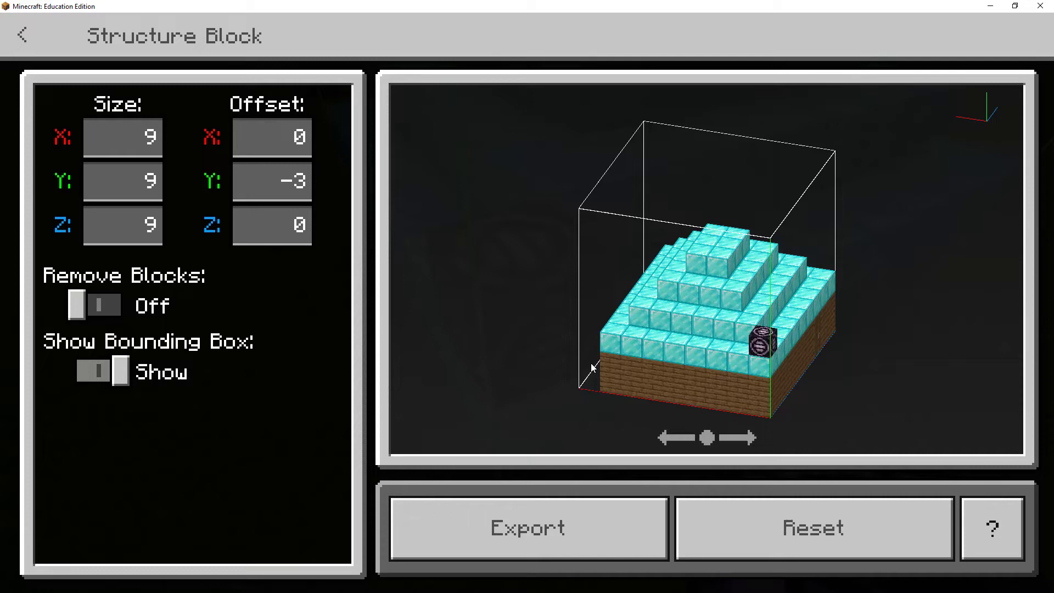
left_click(122, 138)
type("8")
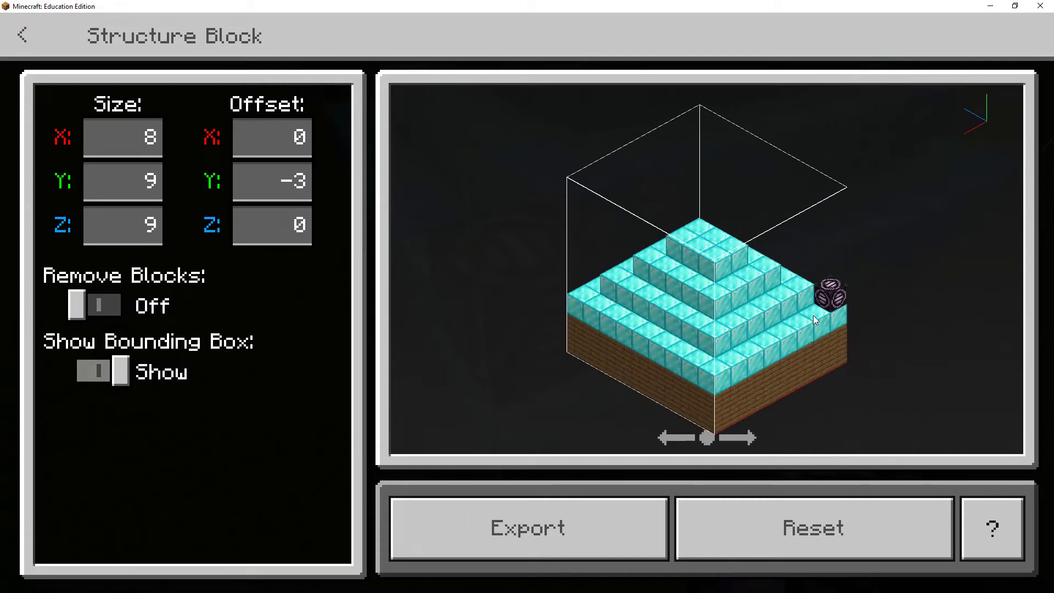
left_click_drag(814, 320, 736, 316)
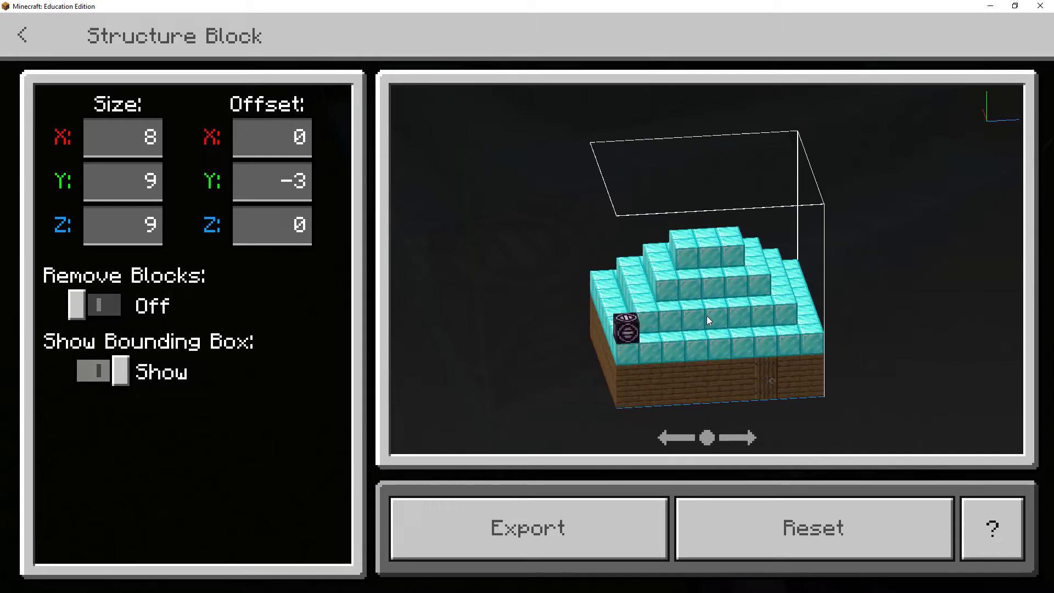
left_click_drag(706, 321, 672, 407)
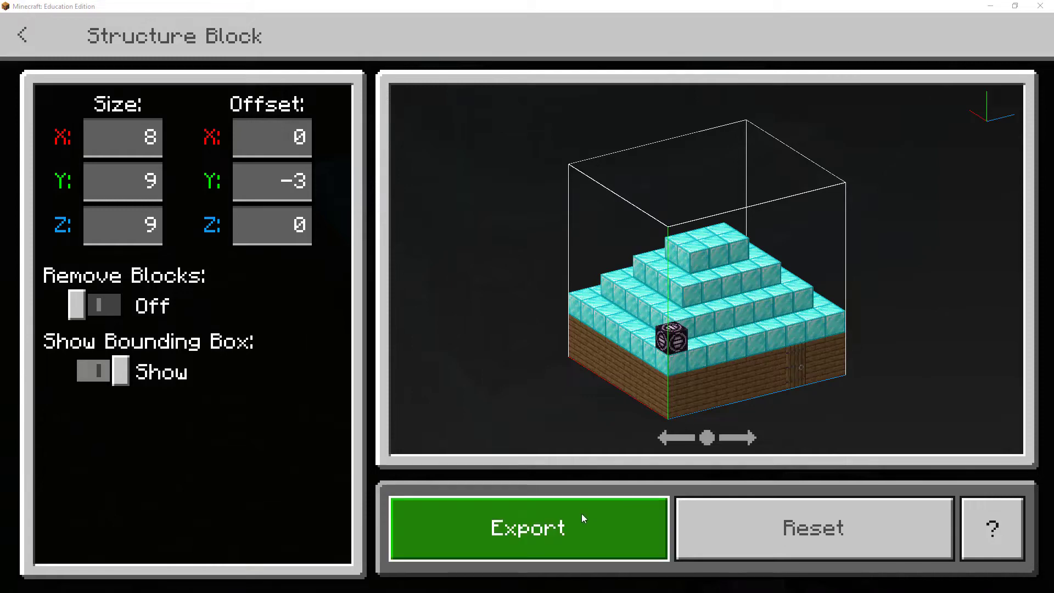
Export the structure as 'Digital Twin Design Challenge' GLB in the Documents GLBS folder.
left_click(528, 528)
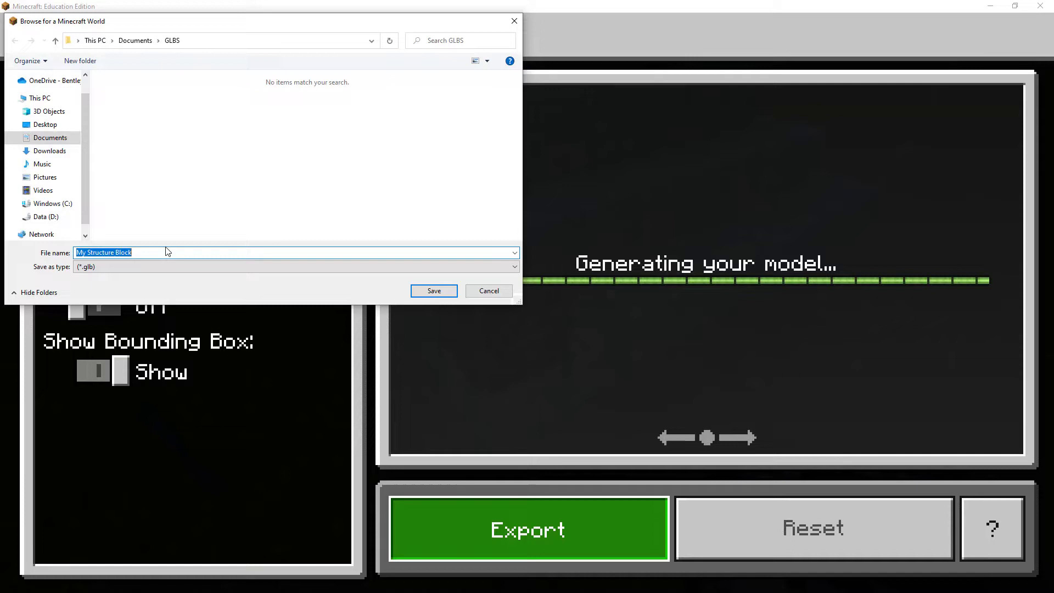
type("Digital Twin Design Challenge")
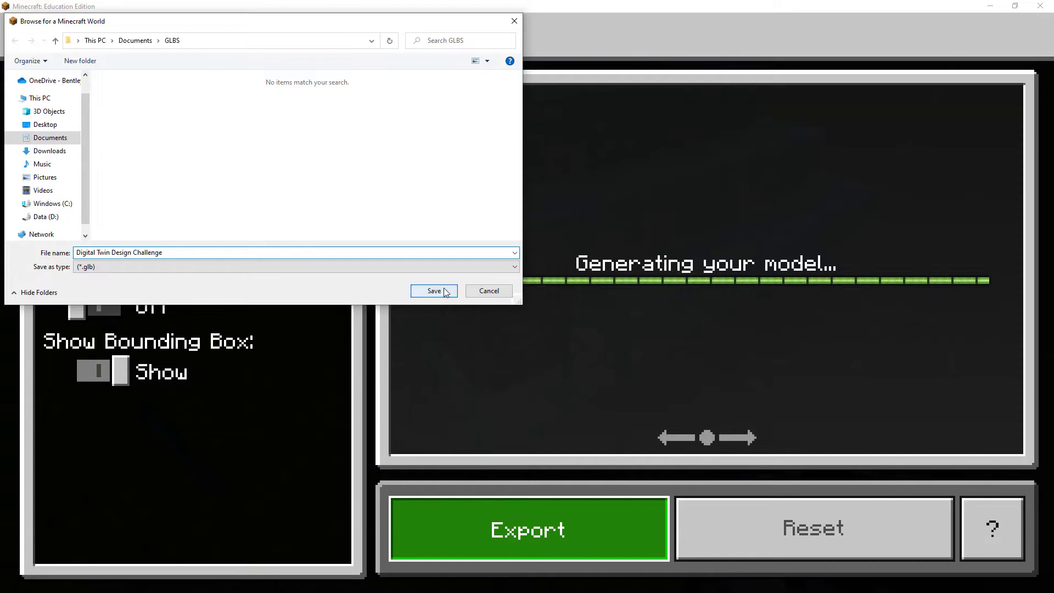
left_click(434, 290)
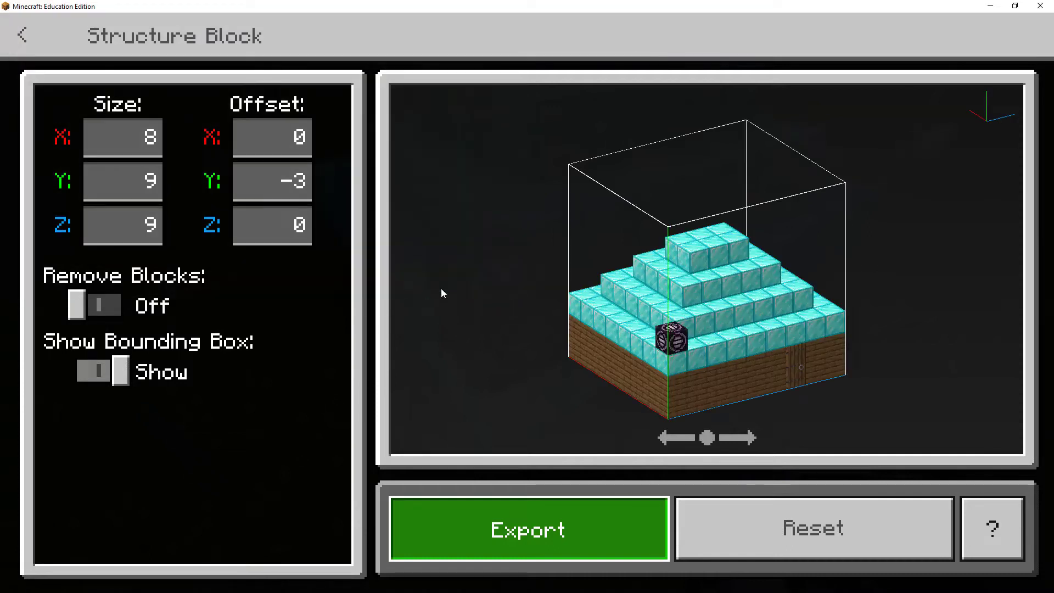
mouse_move(639, 268)
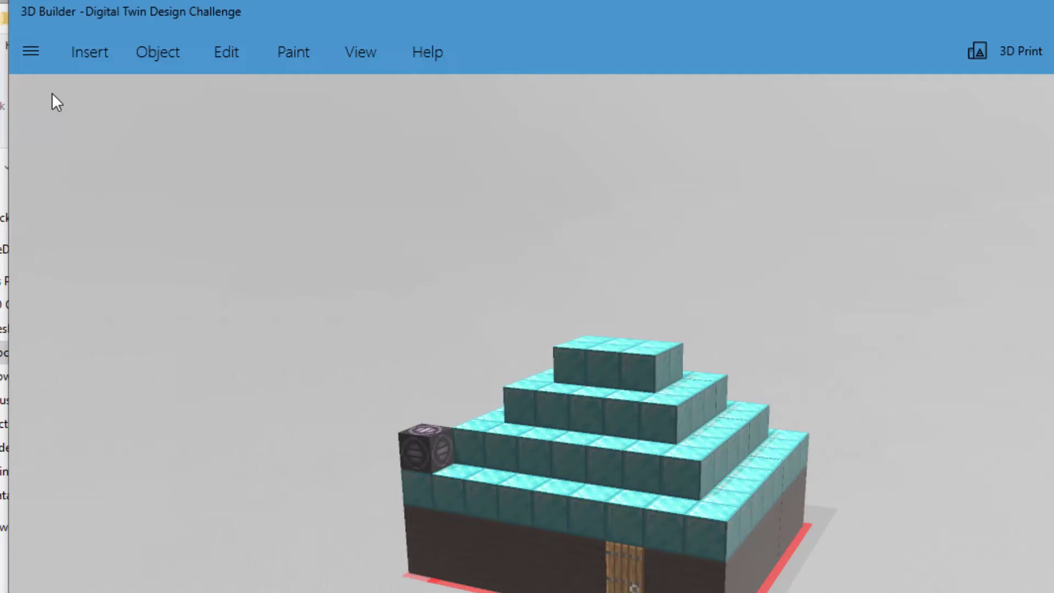
mouse_move(31, 52)
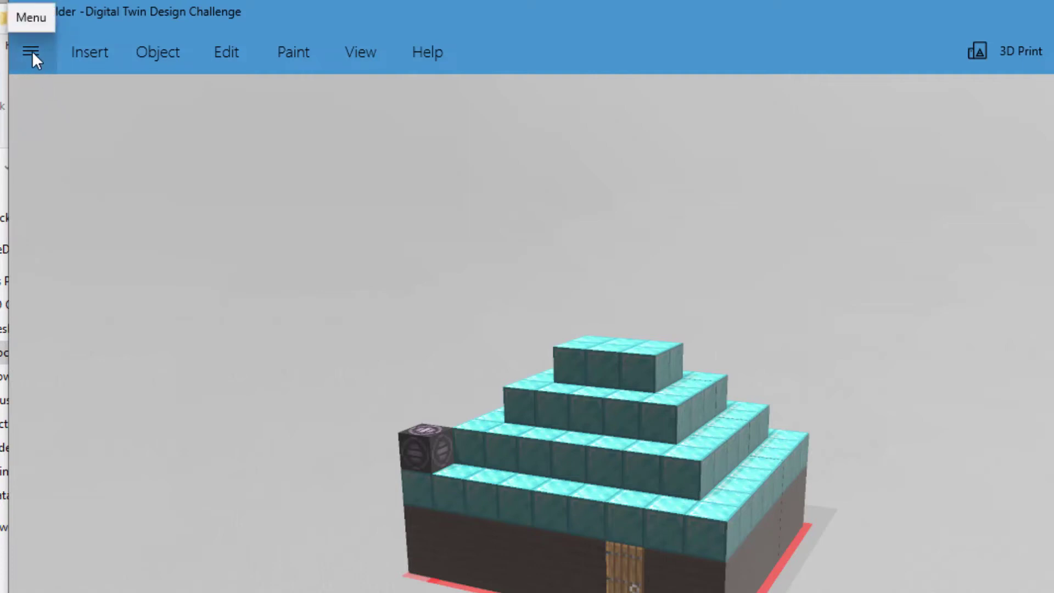
Show 3D Builder's file options menu for the opened GLB model.
left_click(30, 52)
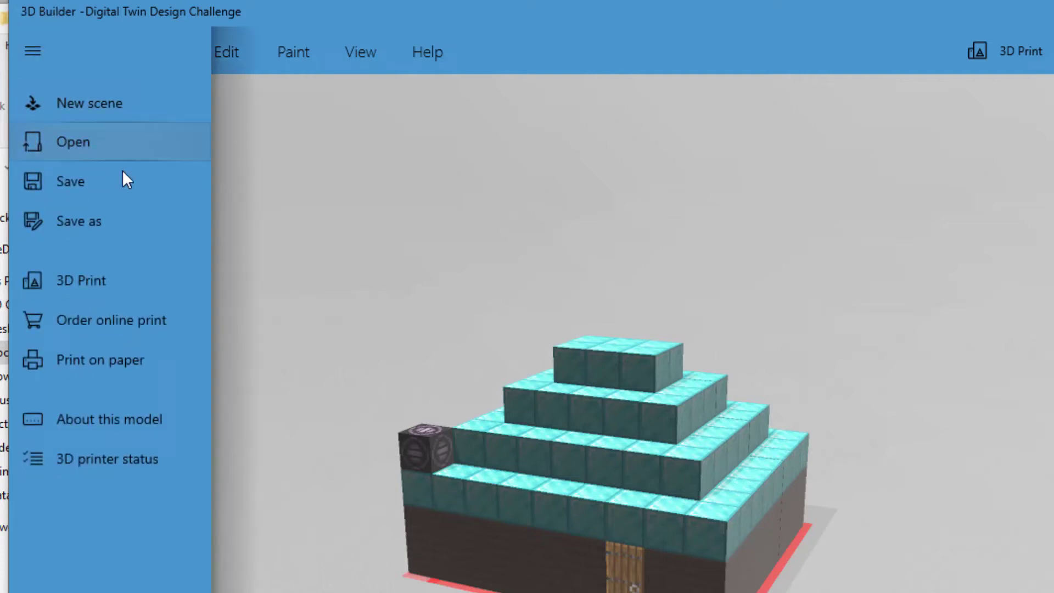
Save the model as an OBJ file named 'Digital Twin Design Challenge' in 3D Objects.
left_click(78, 221)
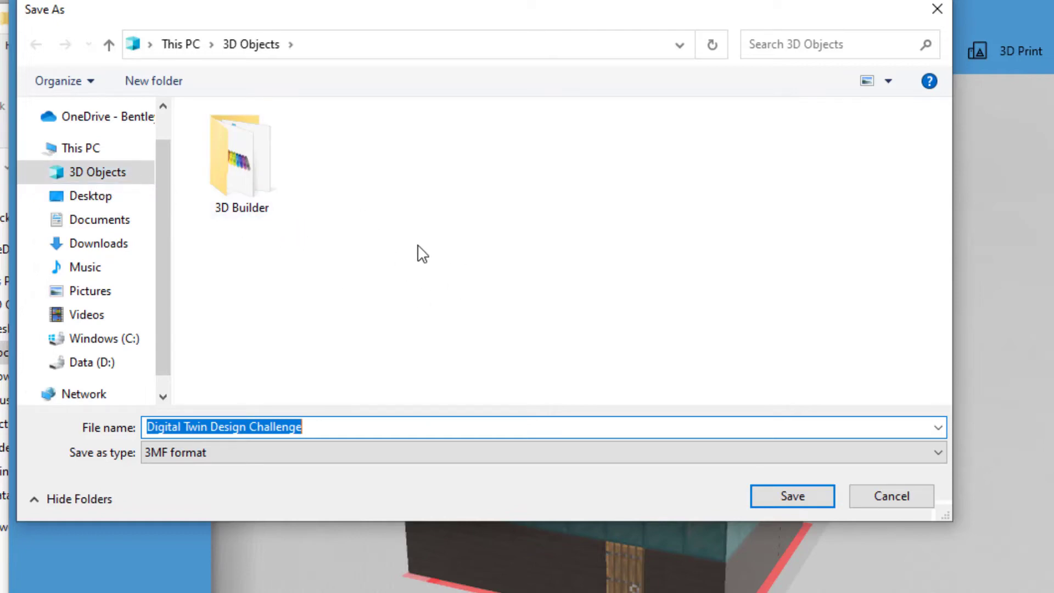
mouse_move(532, 297)
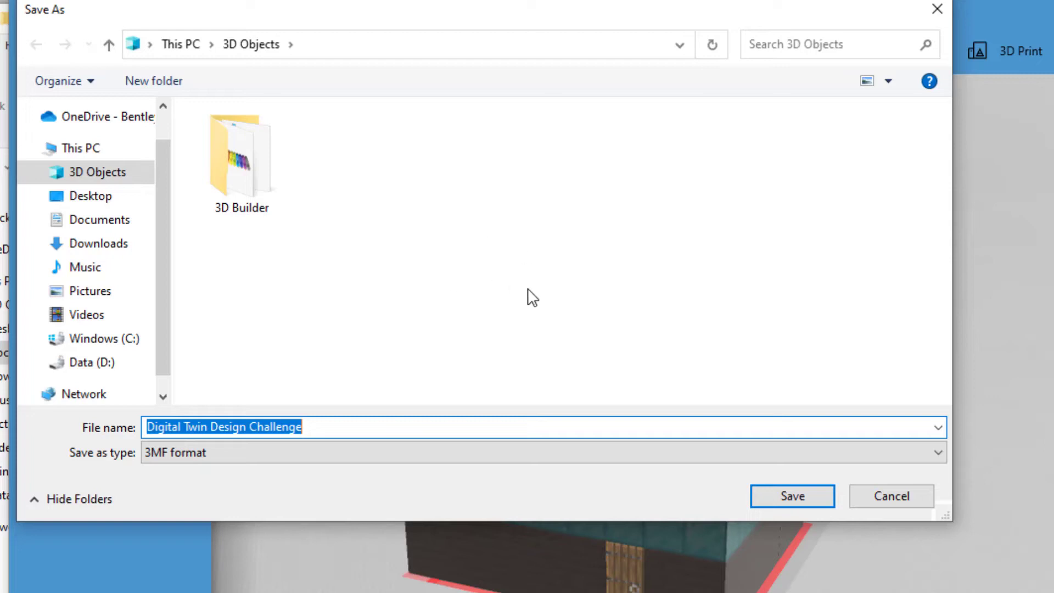
mouse_move(562, 240)
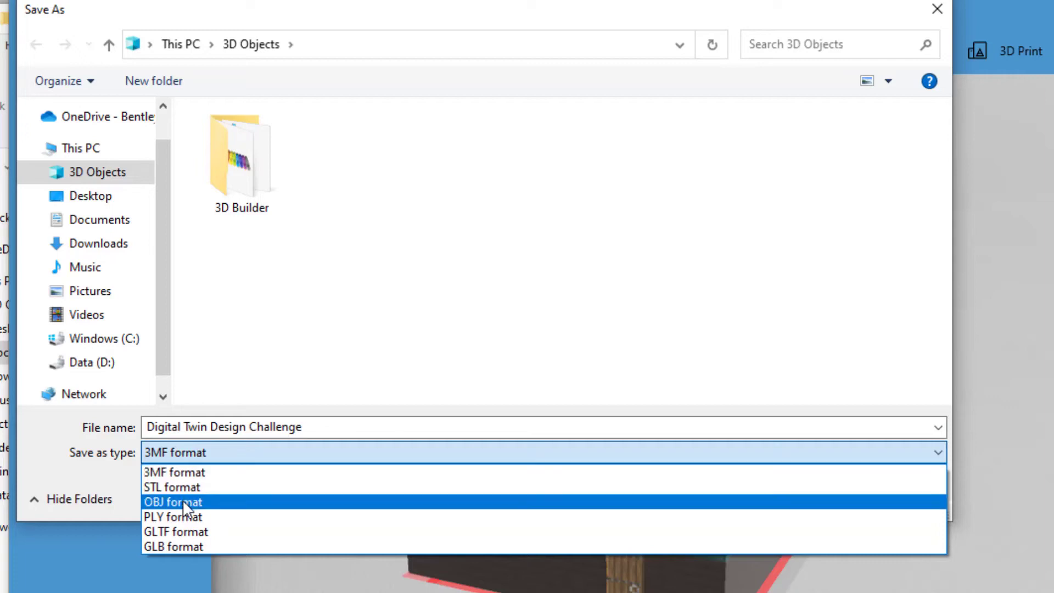
left_click(172, 502)
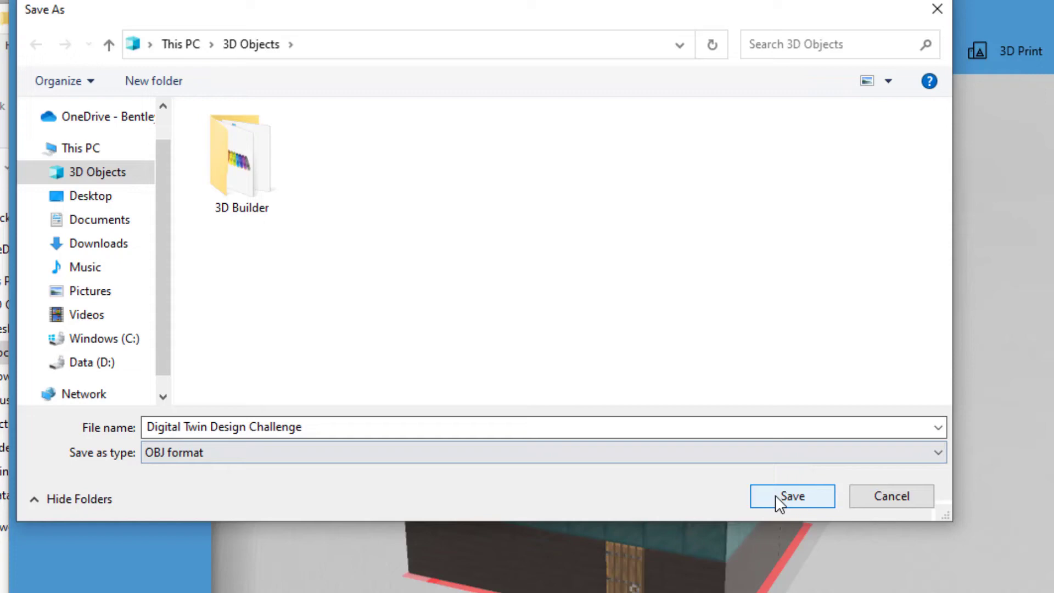
left_click(792, 497)
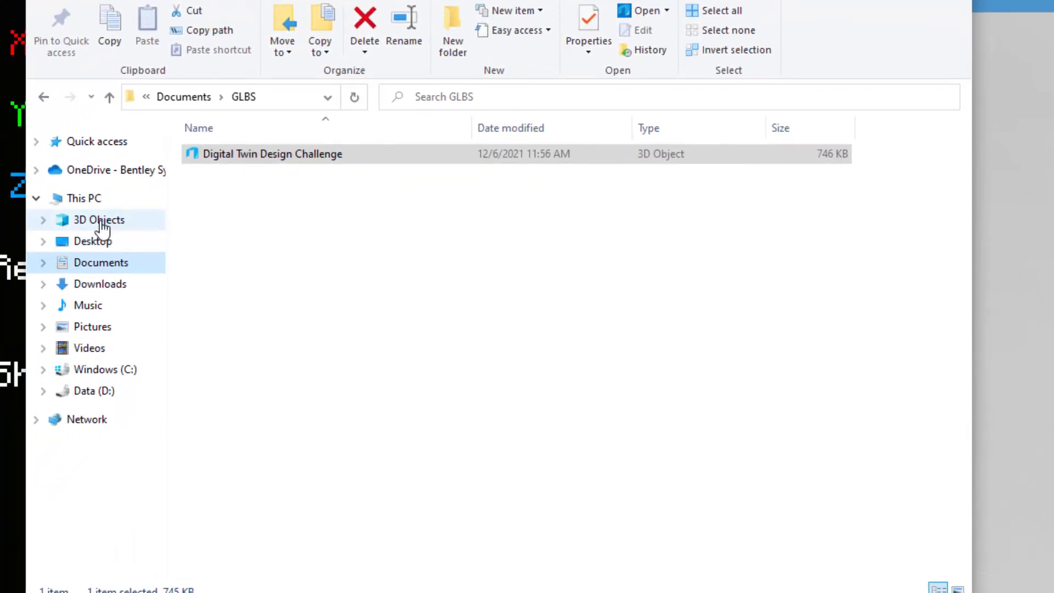
View the exported OBJ, MTL and texture files in the 3D Objects folder.
left_click(98, 220)
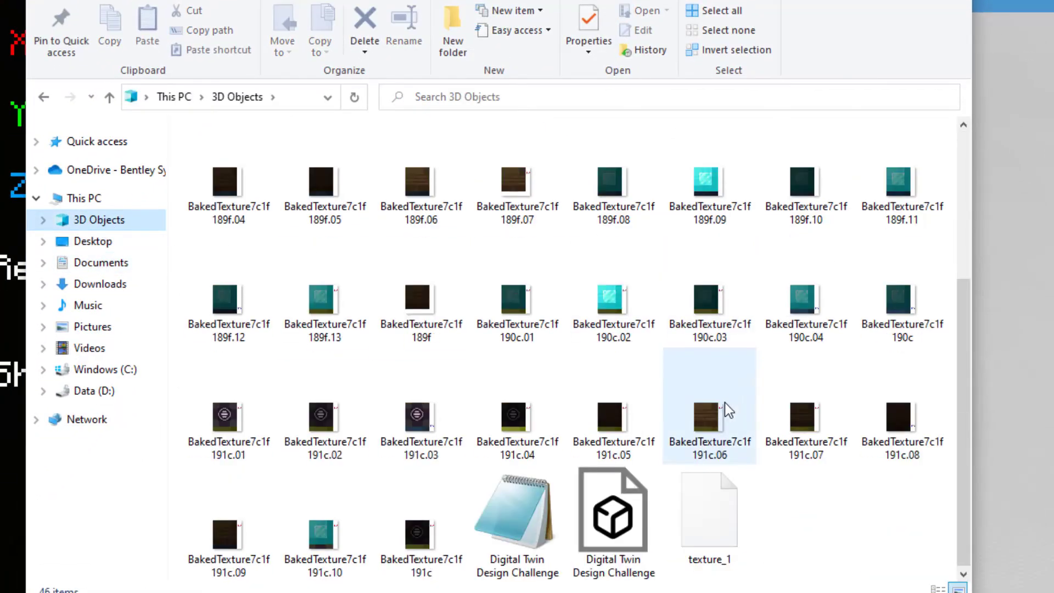
left_click(612, 510)
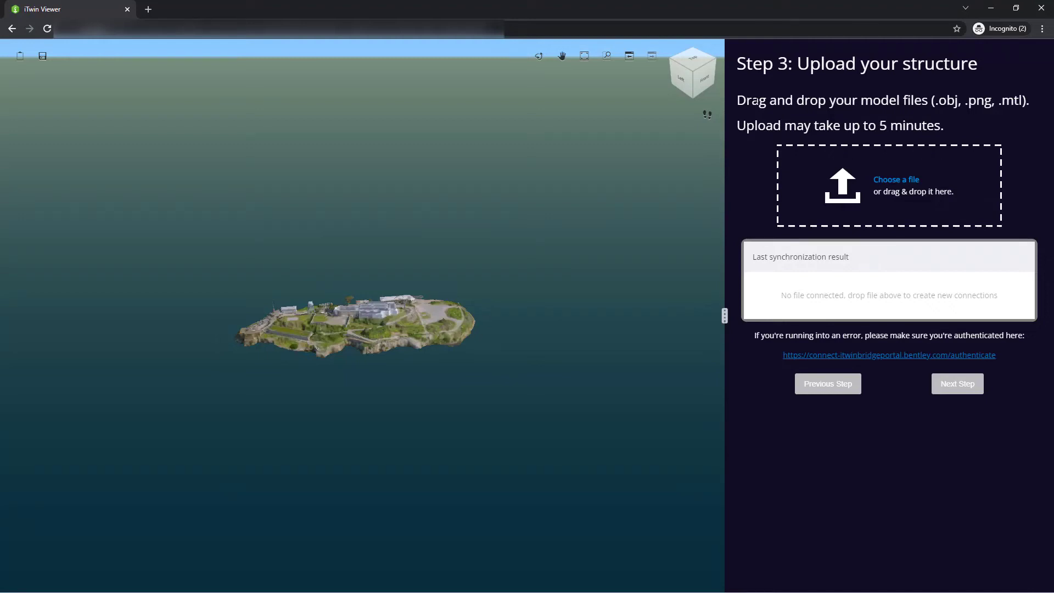
mouse_move(438, 295)
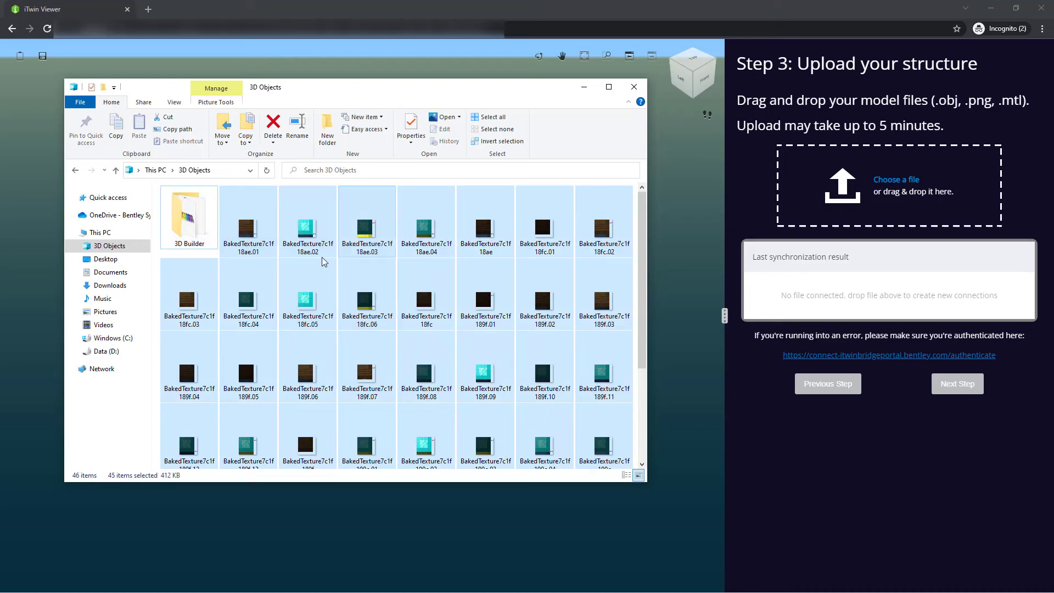
Drop the 45 exported model and texture files onto iTwin Viewer's structure upload area.
left_click_drag(323, 262, 754, 196)
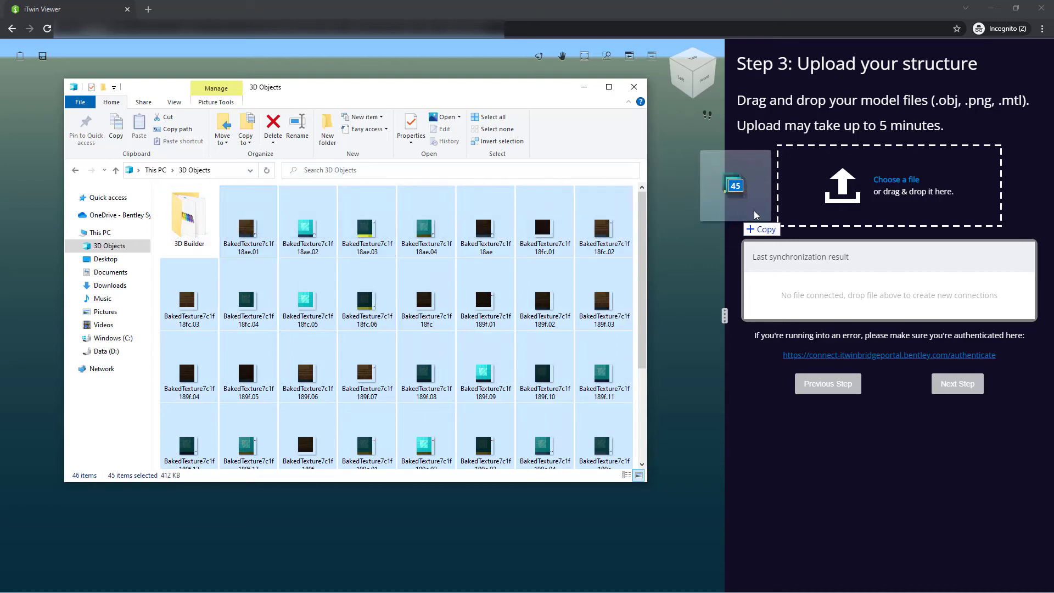